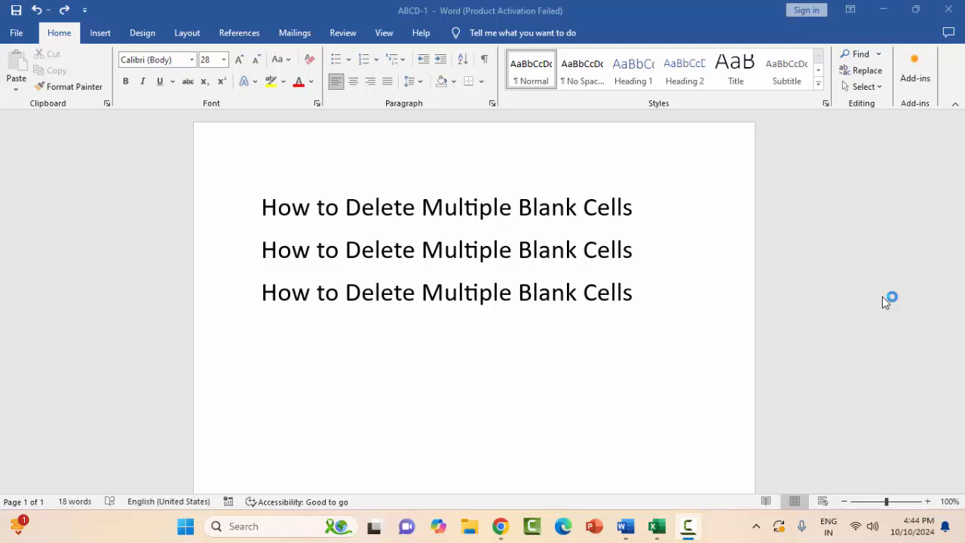
pyautogui.moveTo(393, 329)
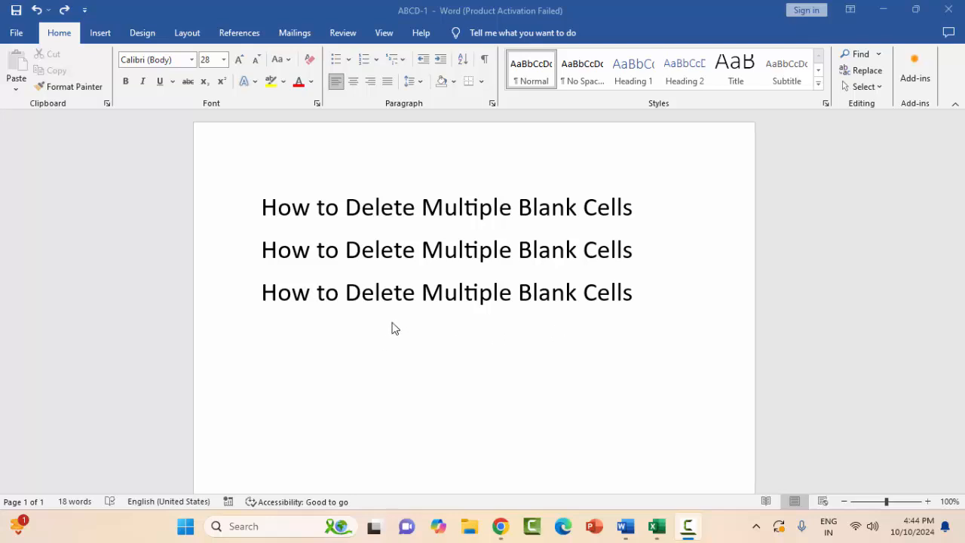
pyautogui.moveTo(350, 208)
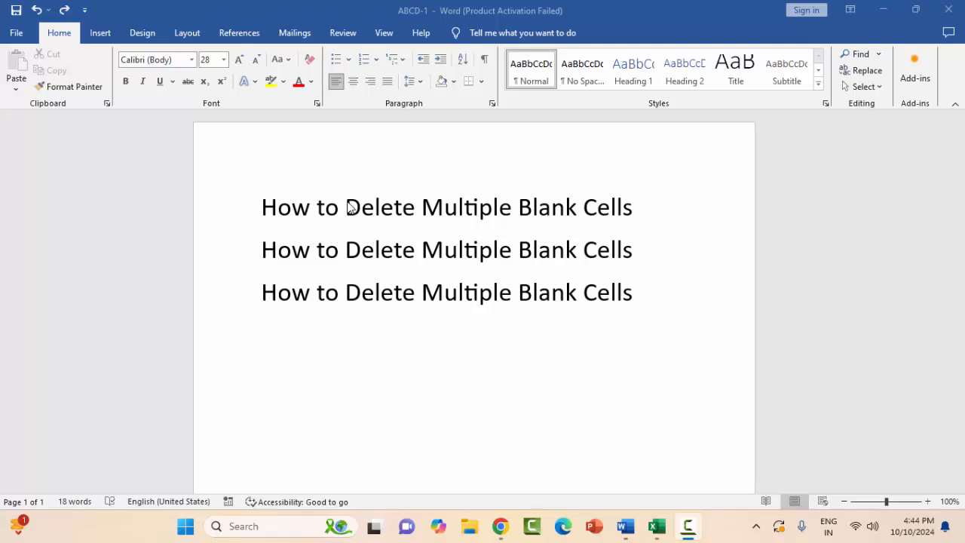
# - Try an ordinary selection across the three lines, clear it, and place the caret before 'Multiple'
pyautogui.click(422, 293)
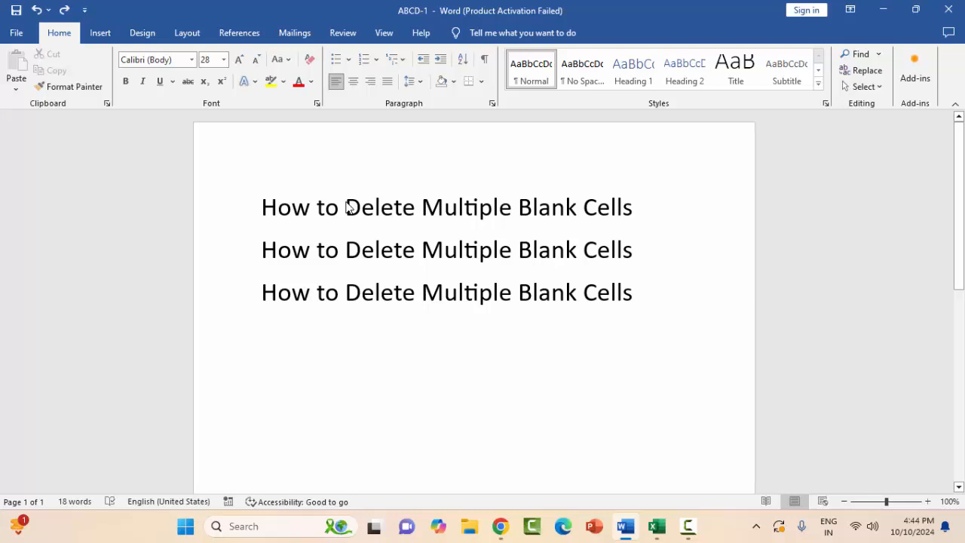
pyautogui.moveTo(354, 217)
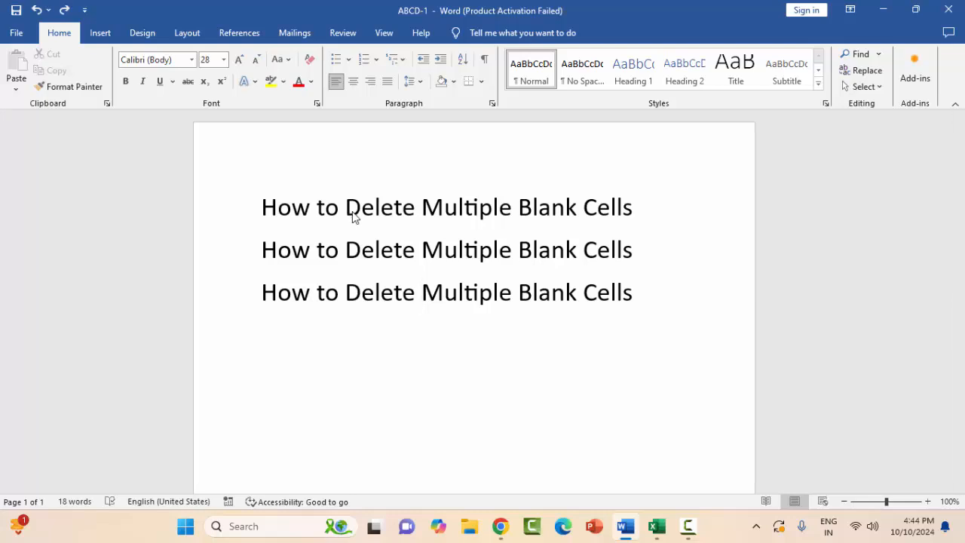
pyautogui.moveTo(347, 208); pyautogui.dragTo(632, 293)
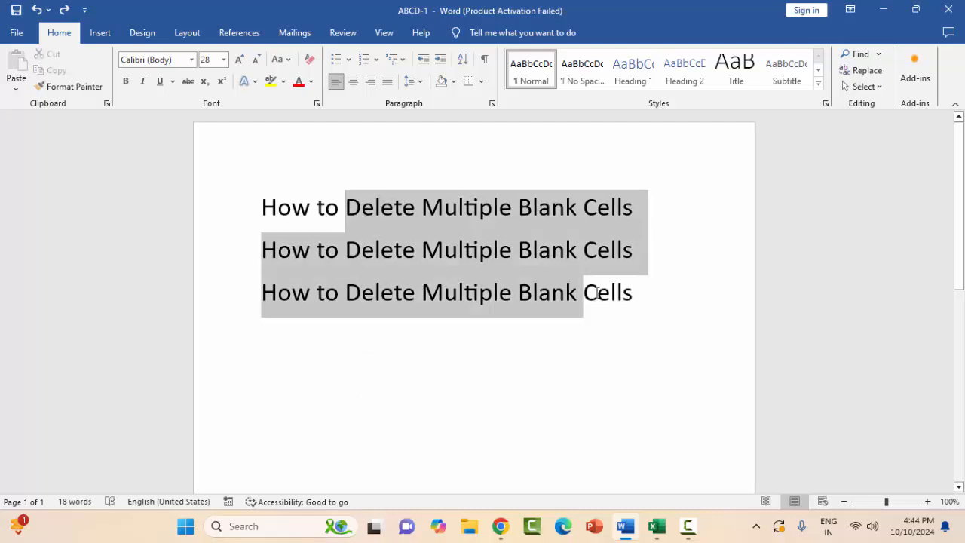
pyautogui.click(360, 333)
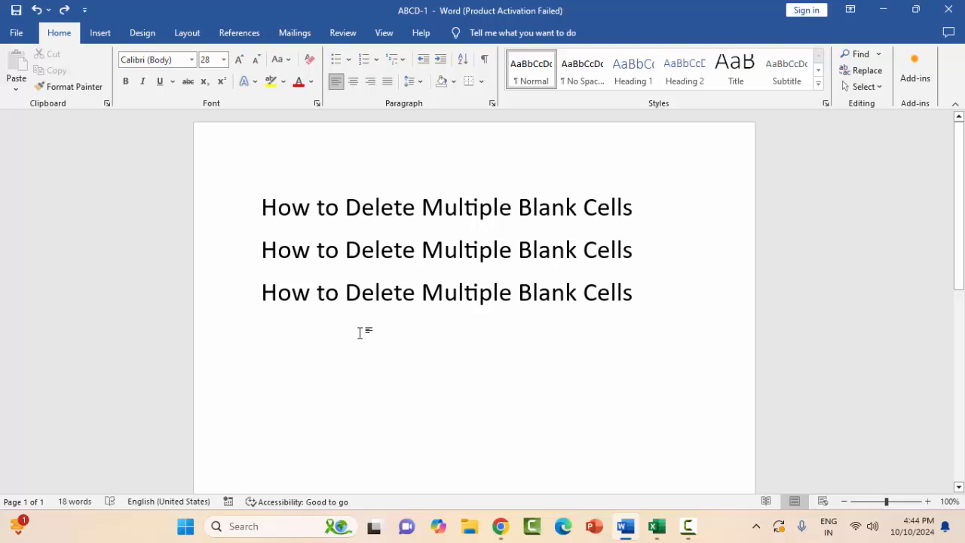
pyautogui.click(422, 292)
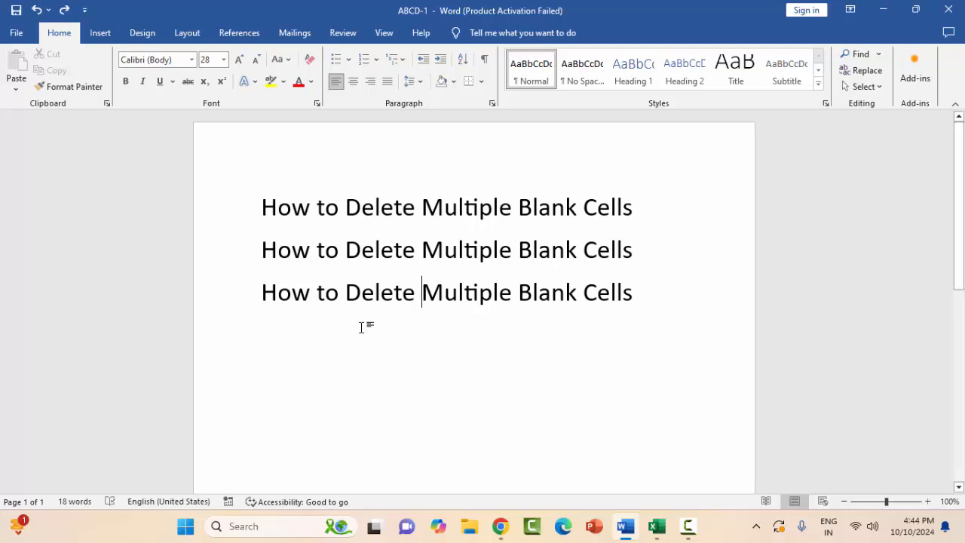
pyautogui.moveTo(362, 334)
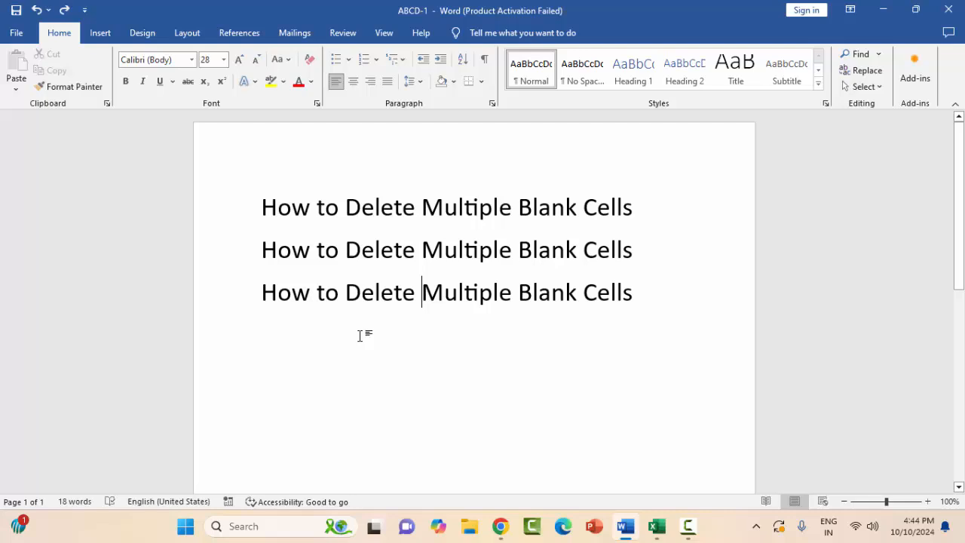
# - Alt-drag a vertical block over 'Delete Multiple' on all three lines and delete it
pyautogui.press('alt')
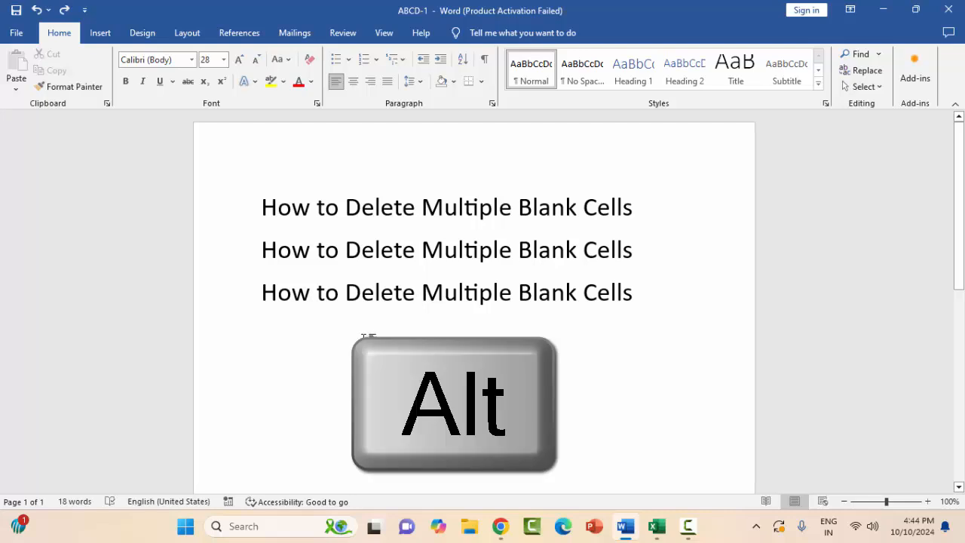
pyautogui.press('alt')
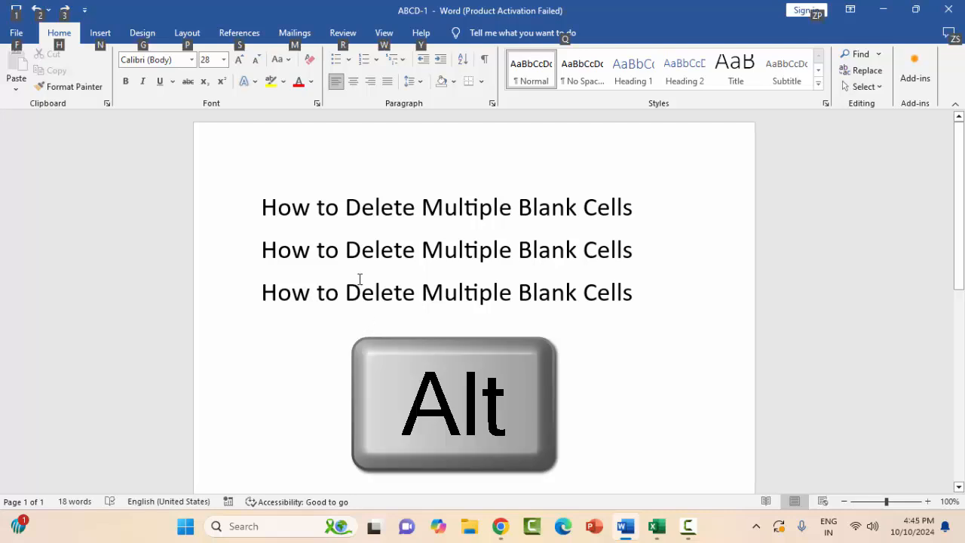
pyautogui.press('alt')
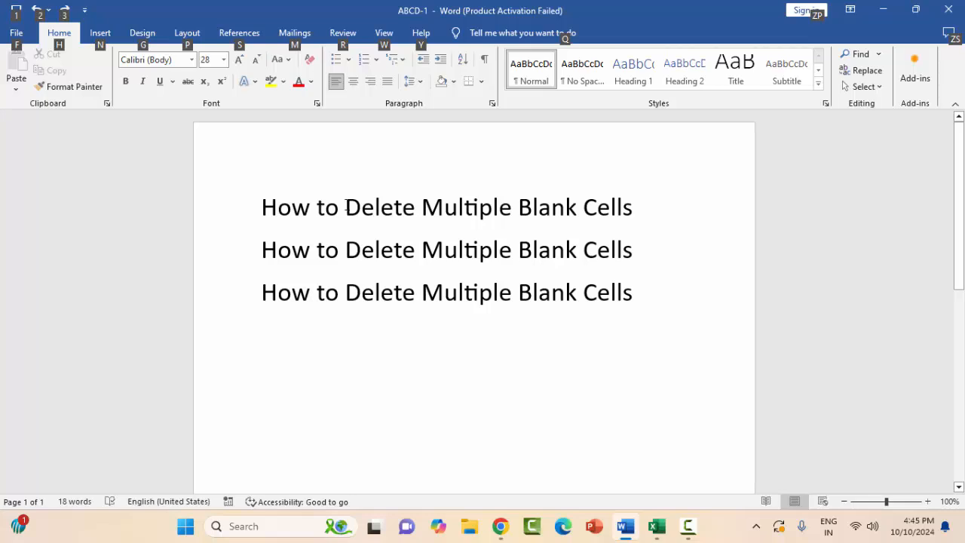
pyautogui.moveTo(344, 208); pyautogui.dragTo(425, 304)
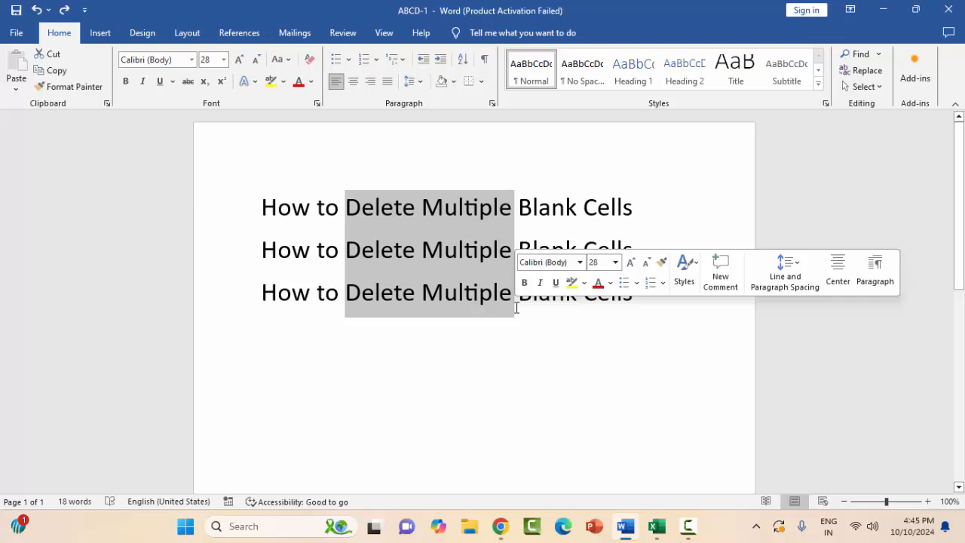
pyautogui.press('Delete')
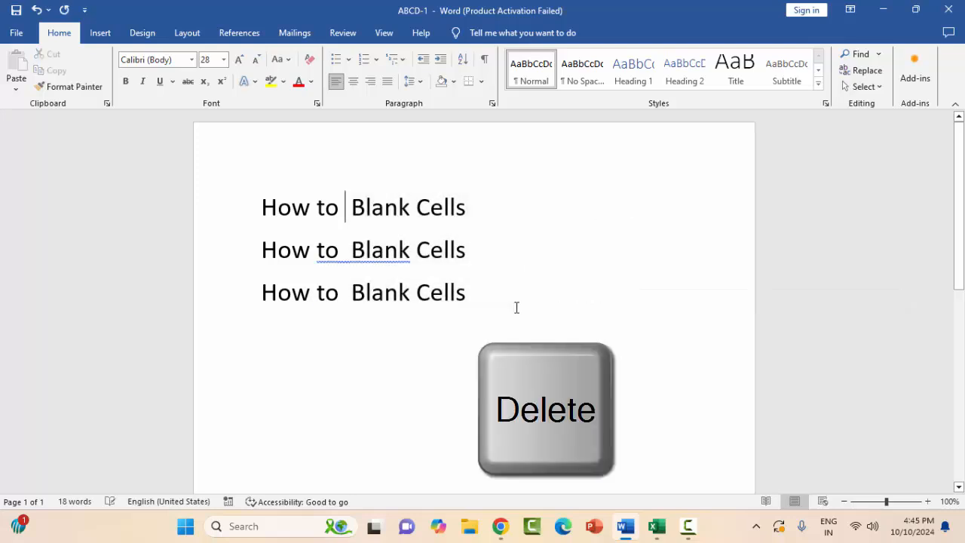
pyautogui.press('delete')
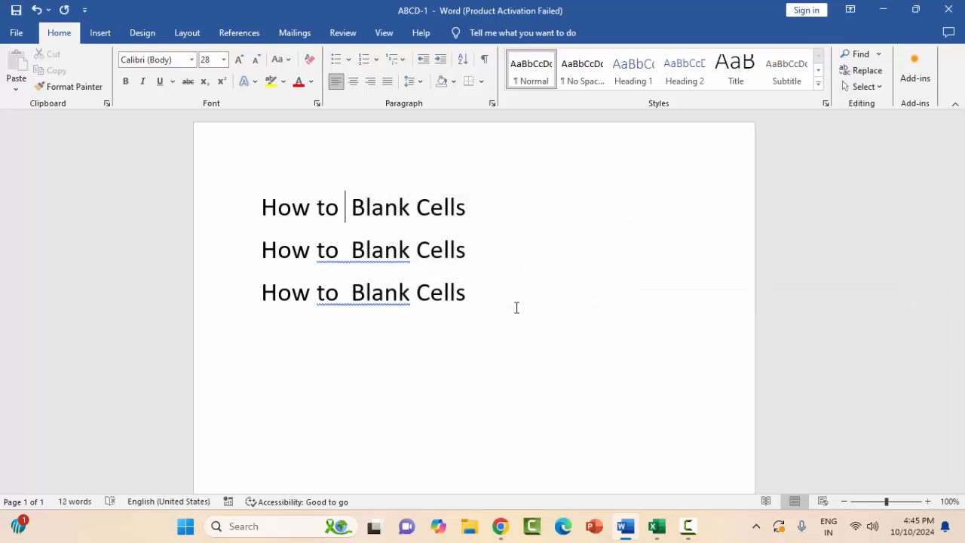
# - Restore 'Delete Multiple', then Alt-drag over just 'Multiple' on all three lines to remove it
pyautogui.write('Delete Multiple')
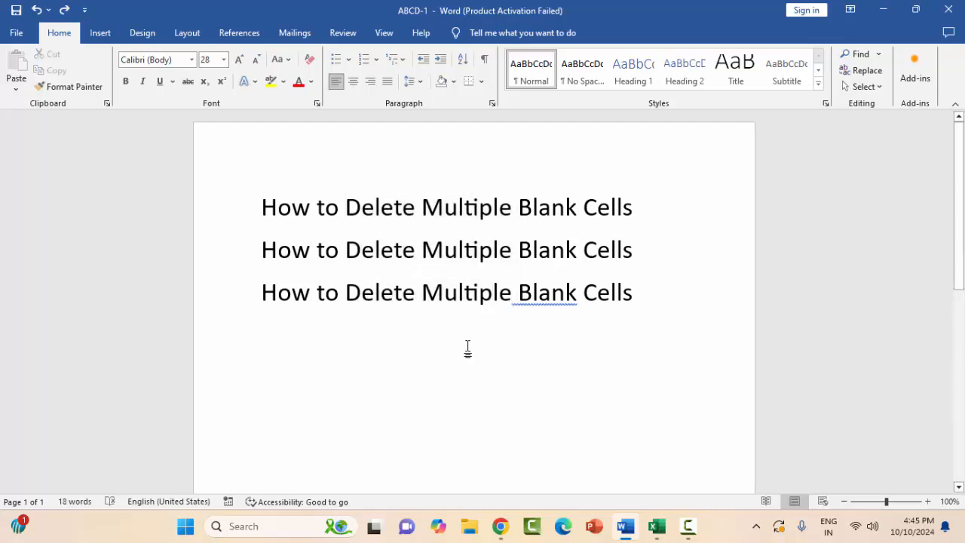
pyautogui.press('alt')
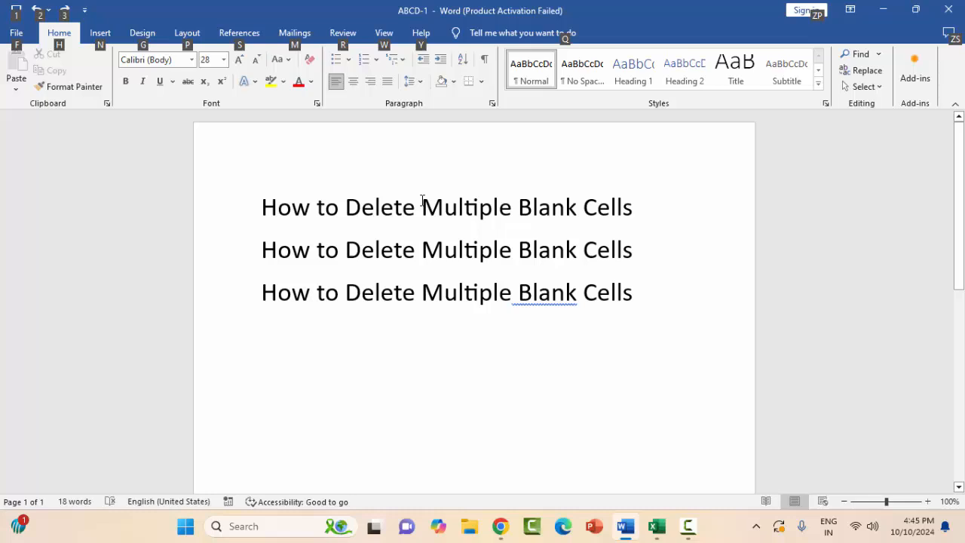
pyautogui.moveTo(421, 208); pyautogui.dragTo(501, 293)
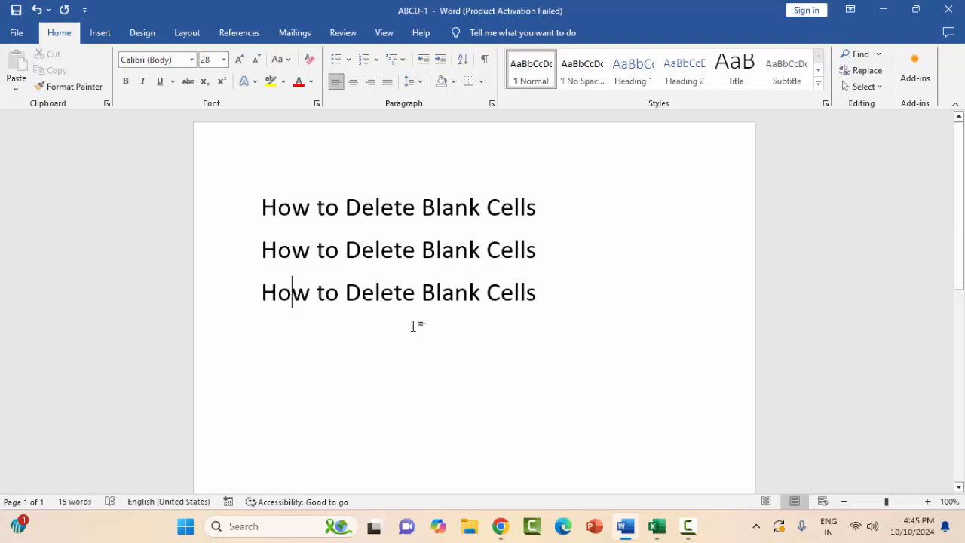
pyautogui.moveTo(525, 350)
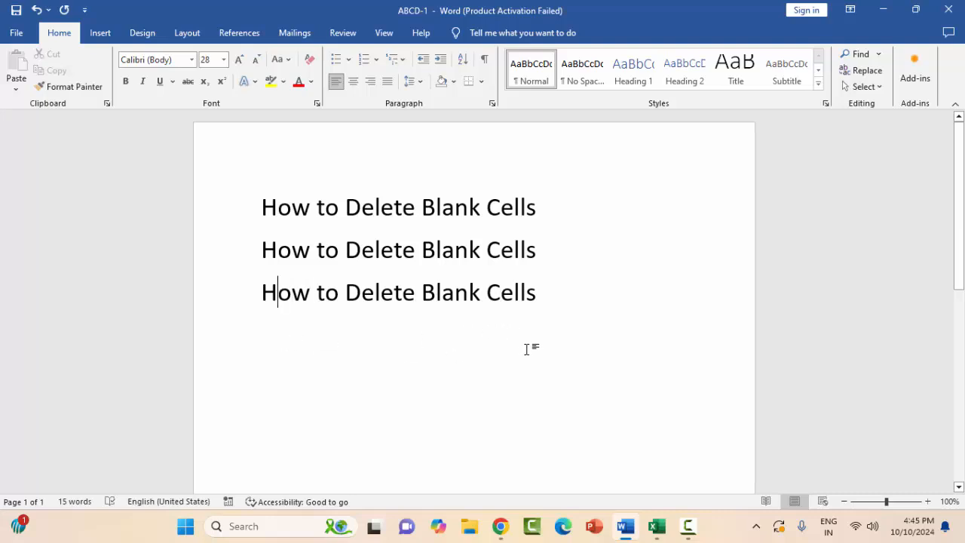
pyautogui.moveTo(519, 340)
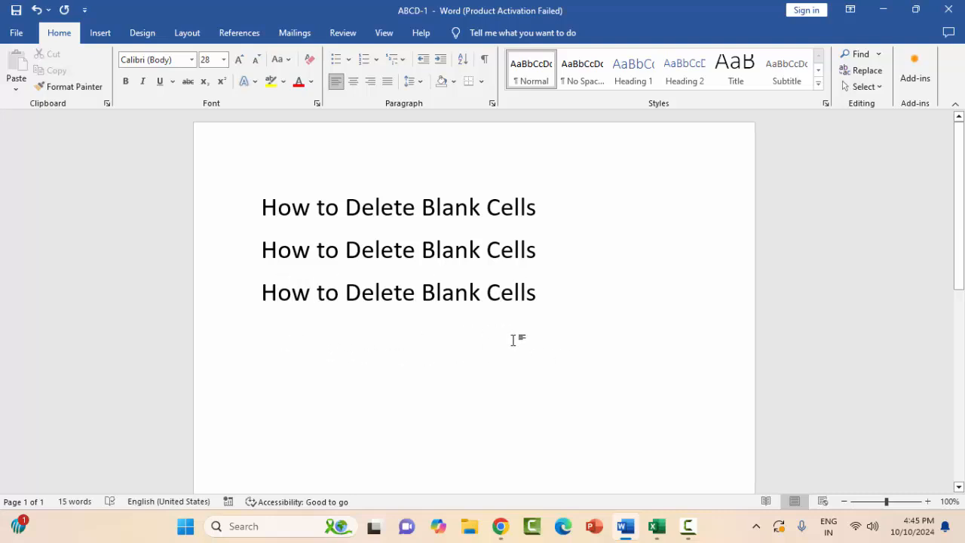